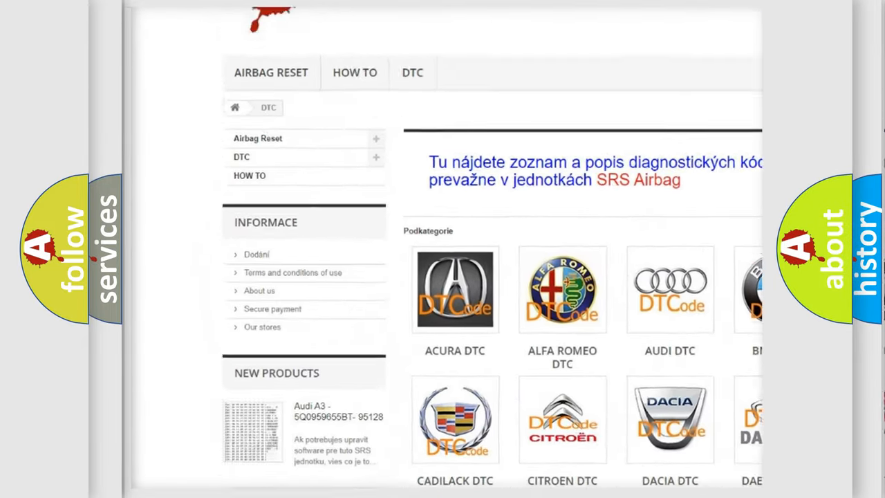
scroll("down", 3)
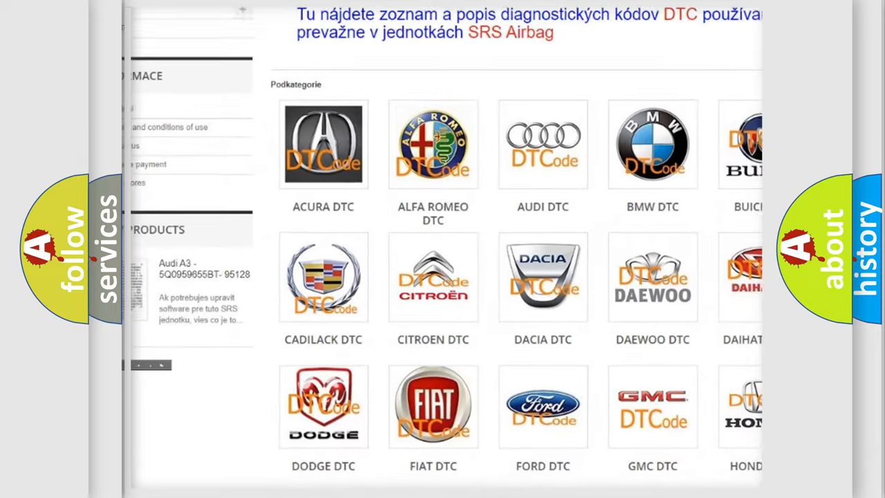